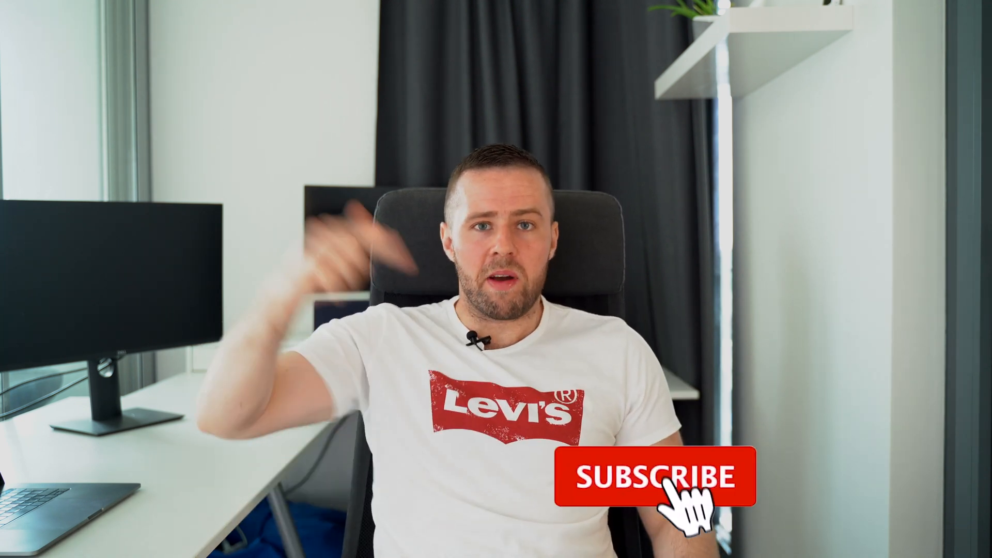
click(647, 477)
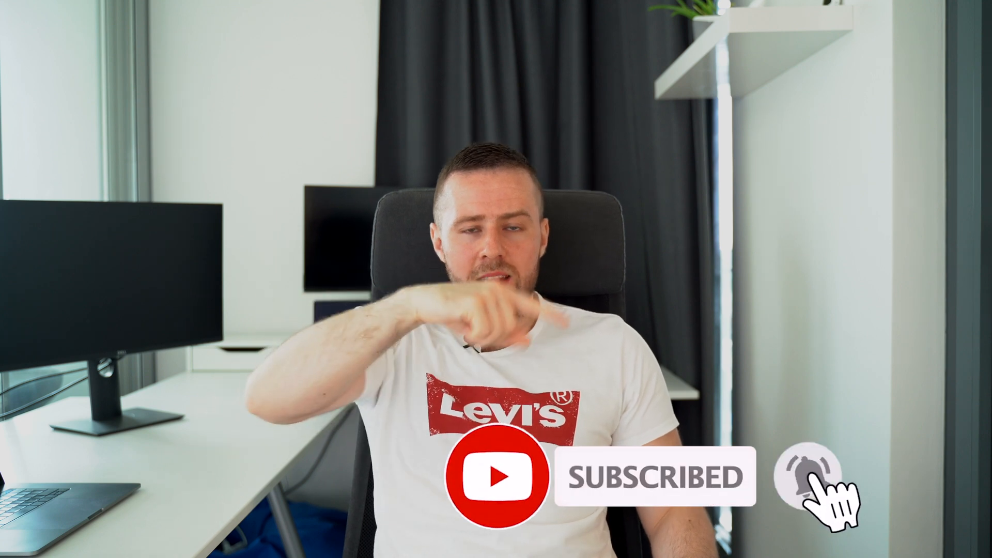